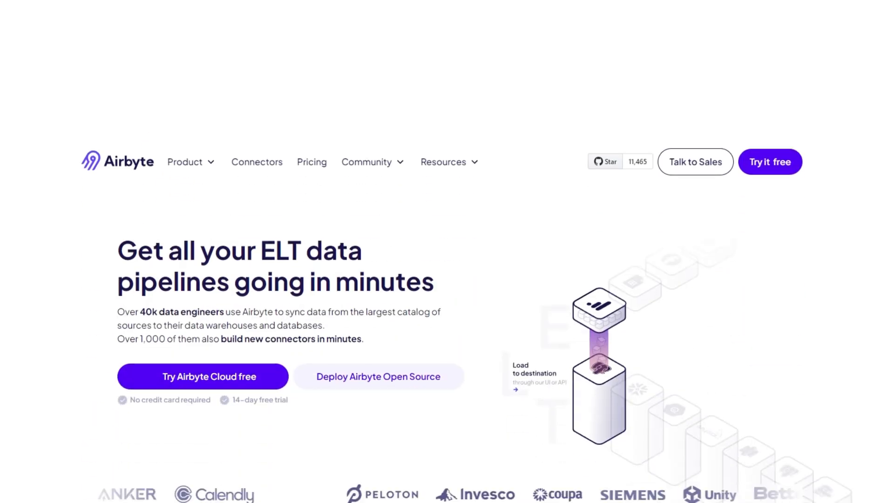
scroll("down", 3)
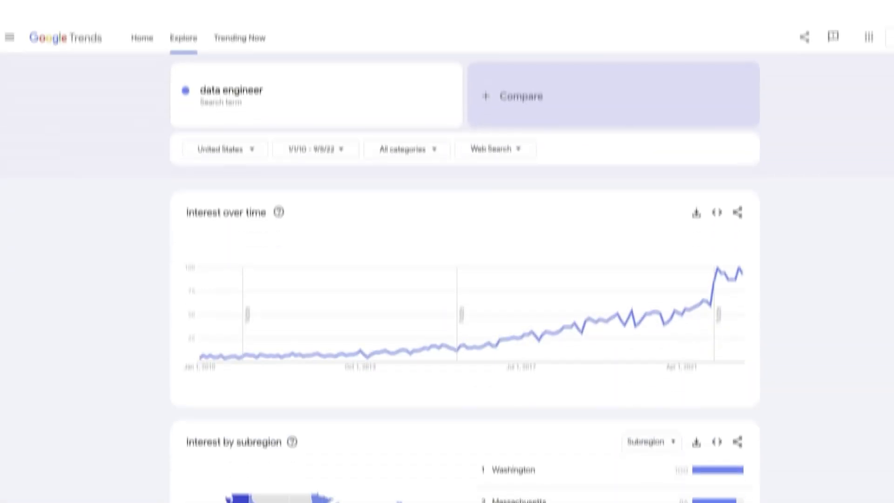
scroll("down", 3)
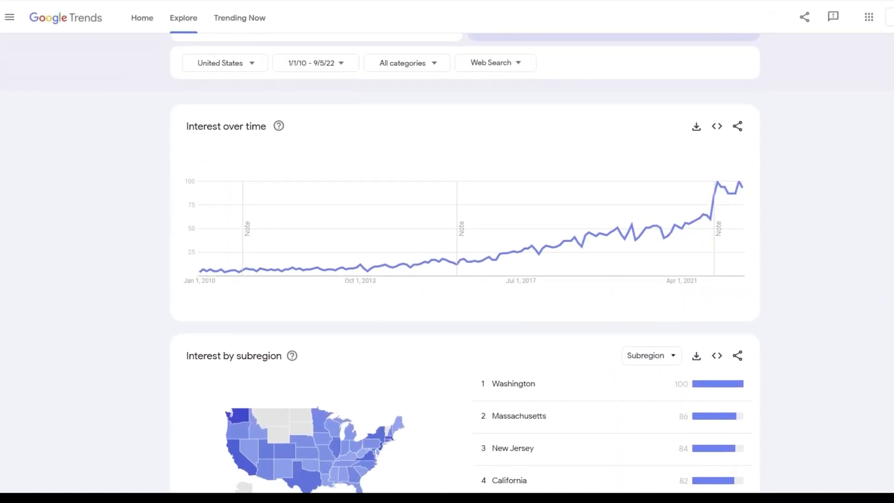
scroll("down", 3)
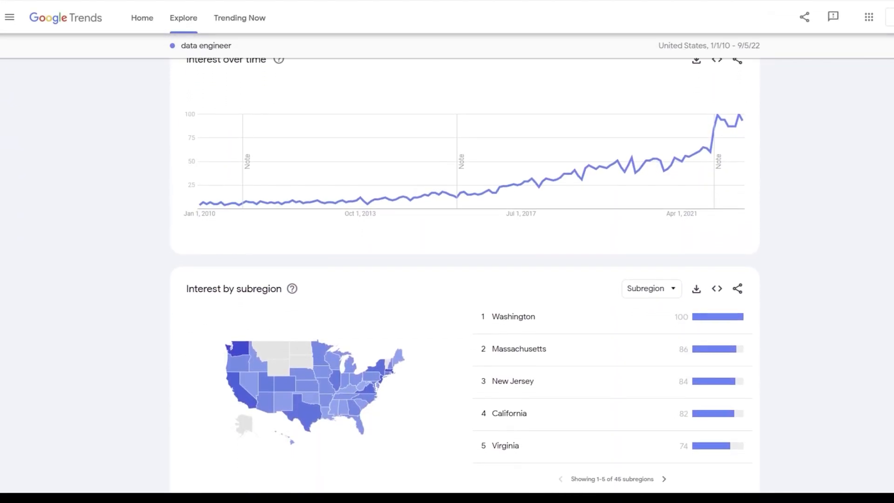
scroll("up", 3)
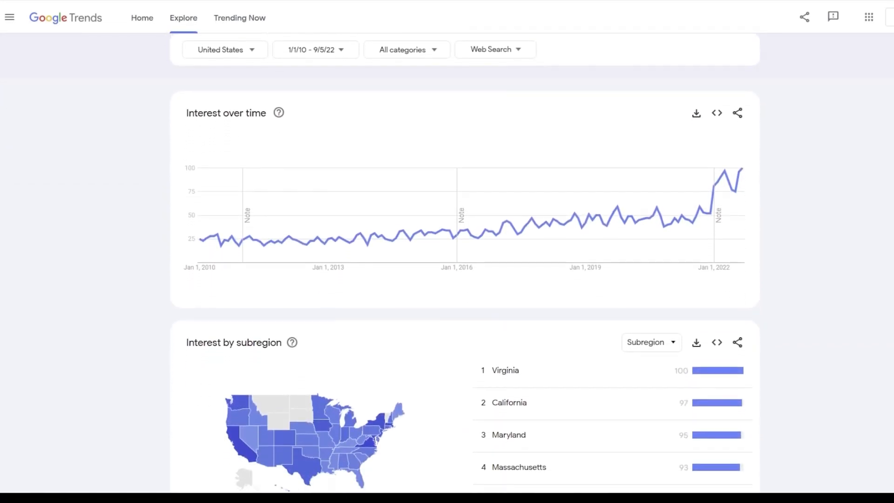
scroll("down", 3)
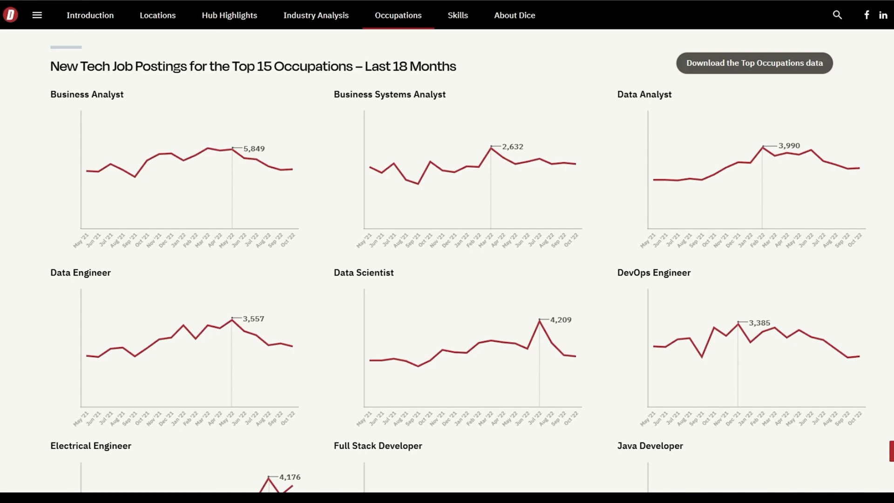
scroll("down", 3)
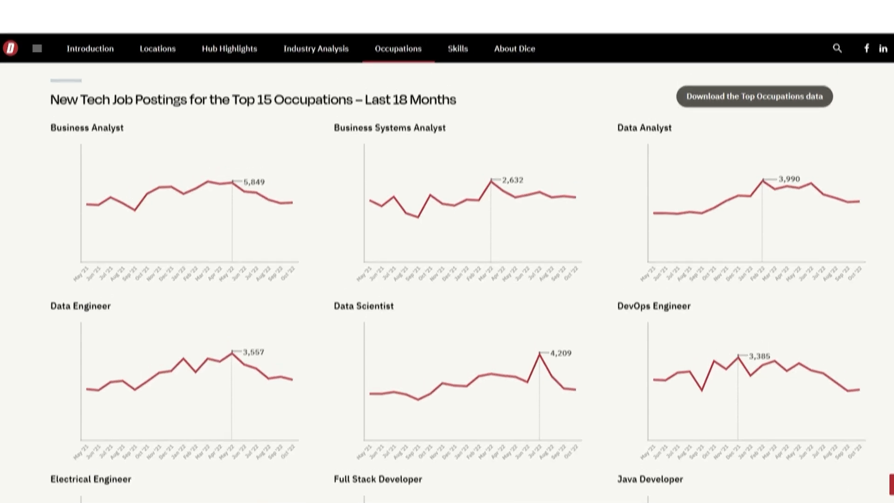